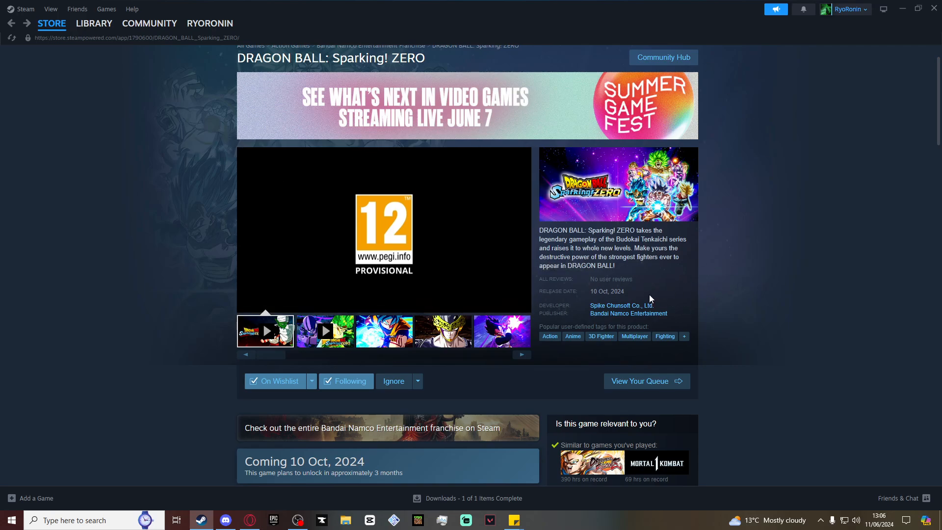
pyautogui.moveTo(611, 292)
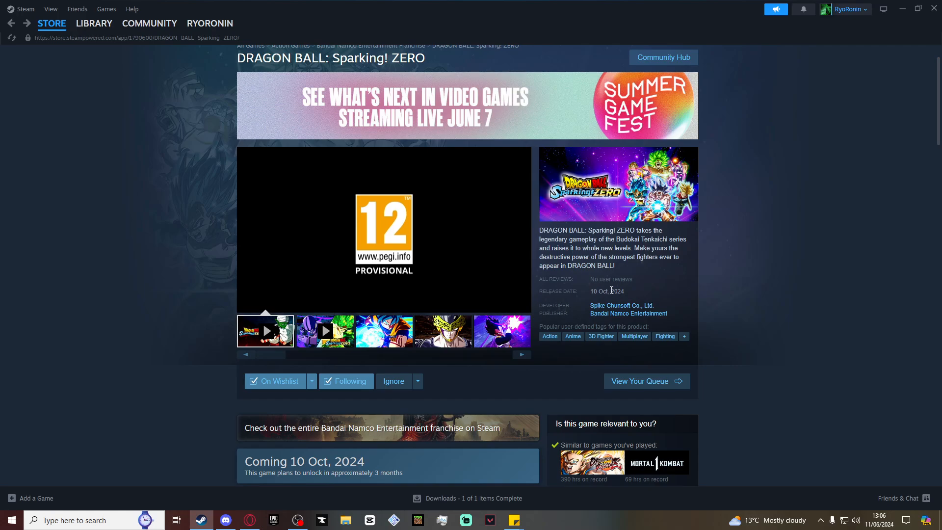
pyautogui.moveTo(633, 287)
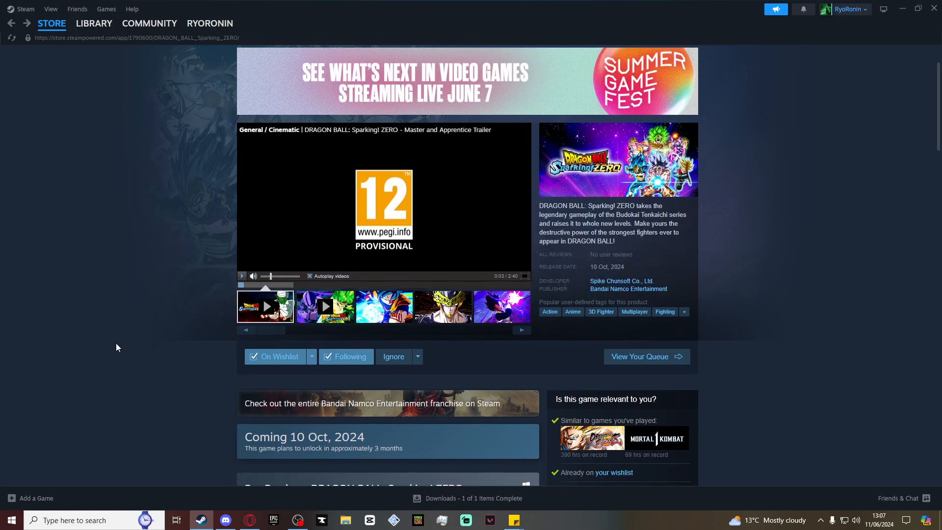
# - Scroll to the standard, Deluxe and Ultimate pre-purchase editions at £54.99, £84.99 and £94.99
pyautogui.scroll(-3)
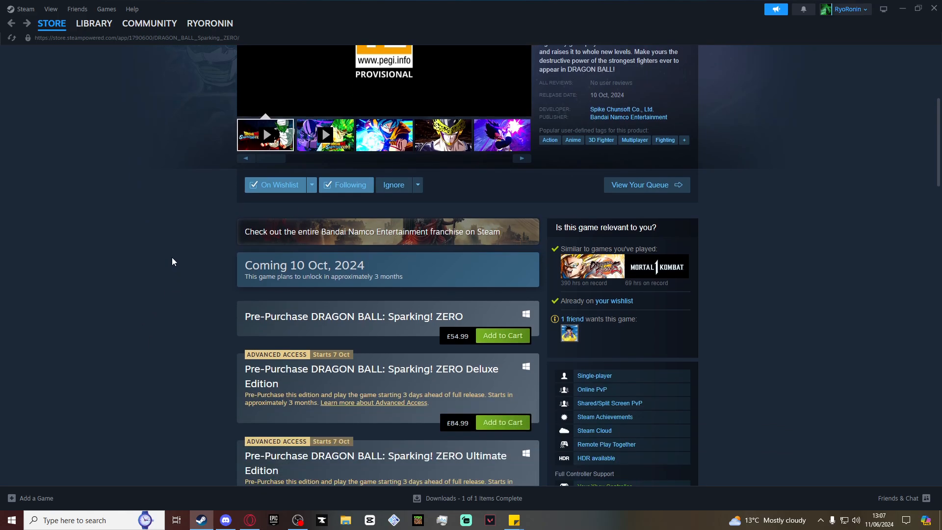
pyautogui.scroll(-3)
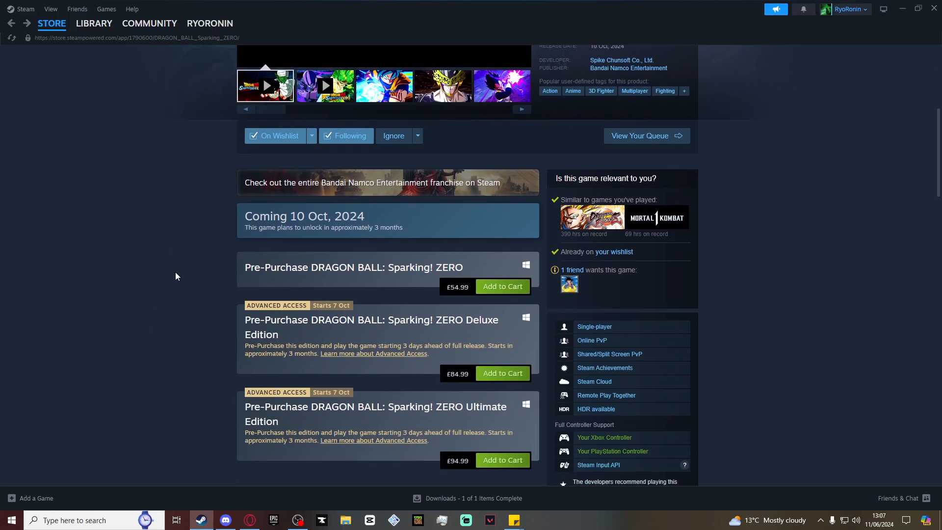
pyautogui.scroll(-3)
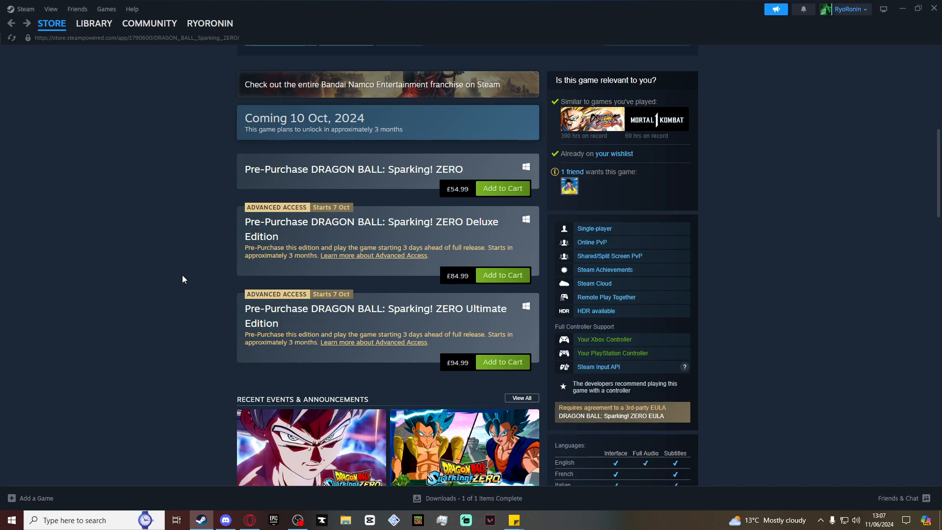
pyautogui.moveTo(430, 165)
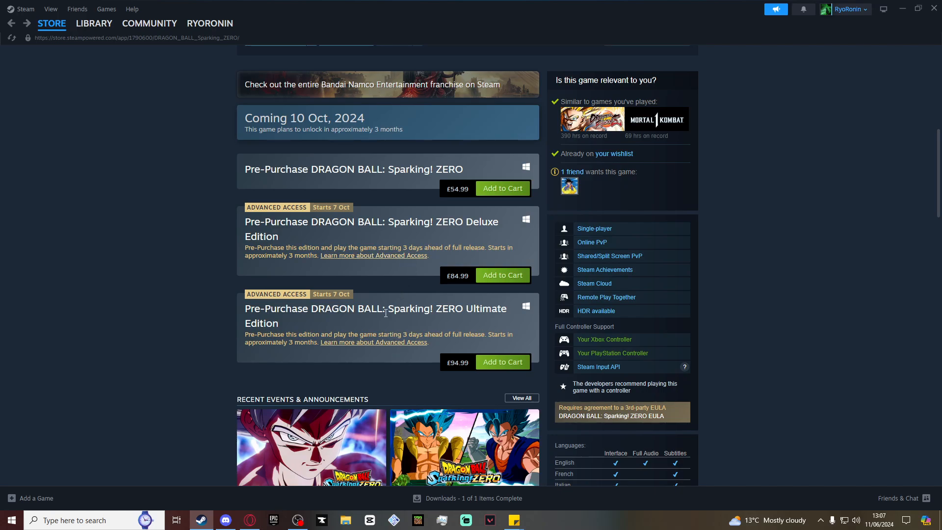
pyautogui.moveTo(390, 305)
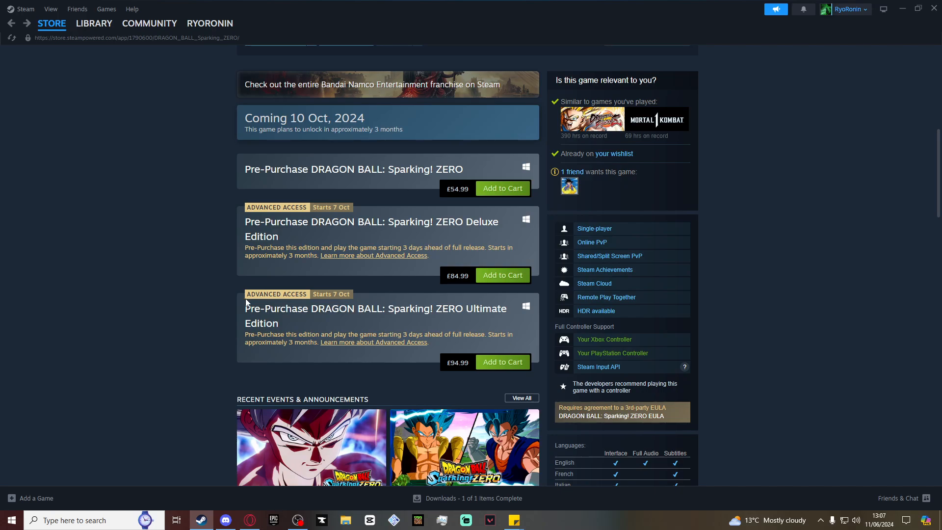
pyautogui.moveTo(198, 317)
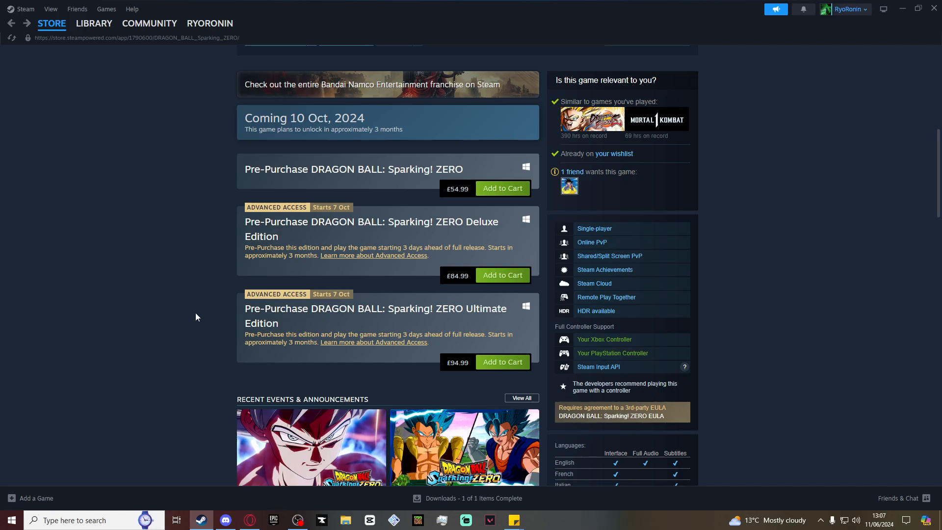
pyautogui.moveTo(433, 376)
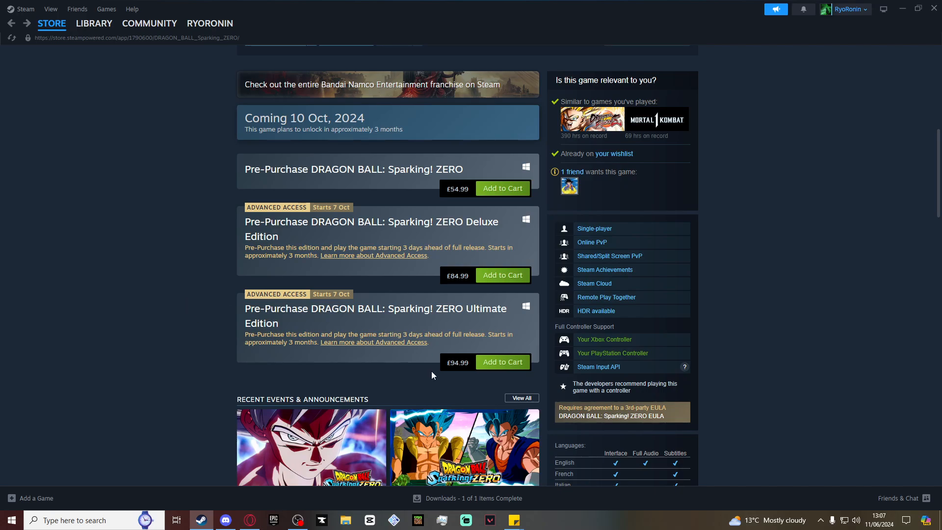
# - Expand the Pre-Purchase Offer with Read More to see the bonus character and six early unlocks
pyautogui.scroll(-3)
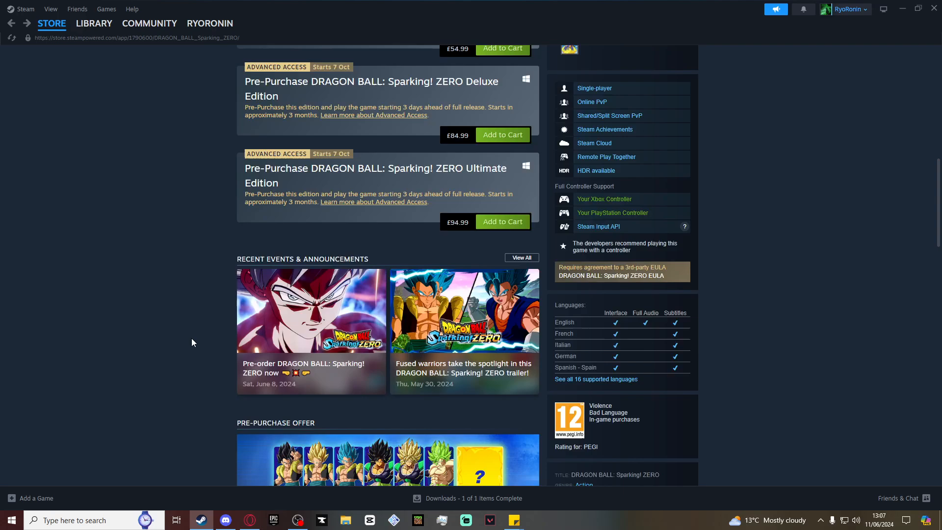
pyautogui.scroll(-3)
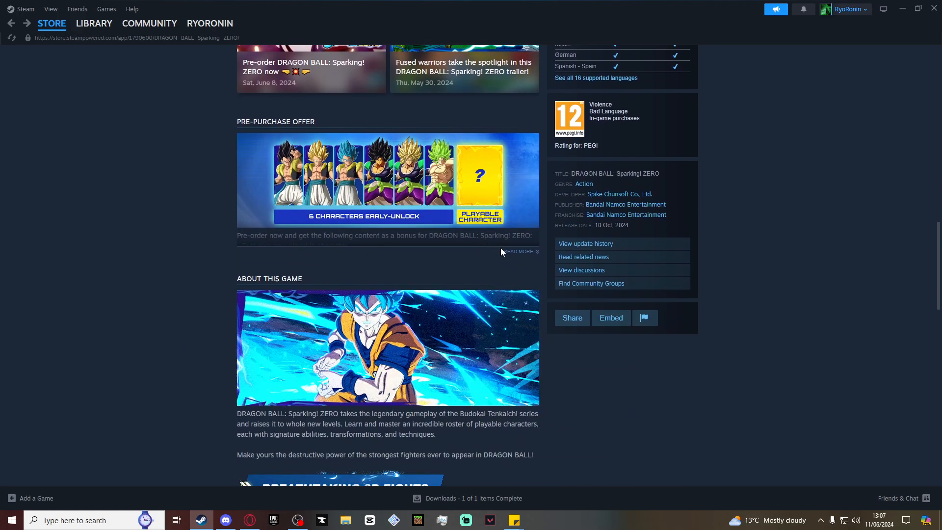
pyautogui.click(518, 251)
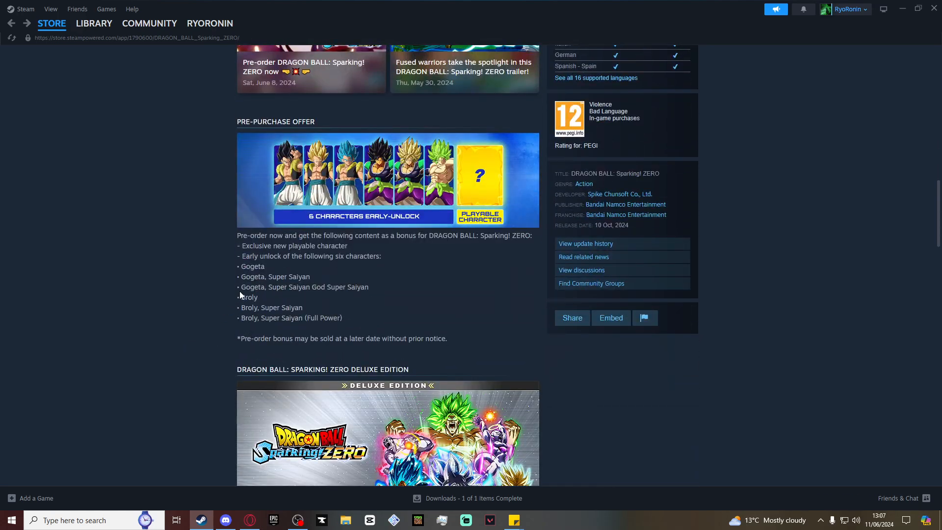
pyautogui.scroll(-3)
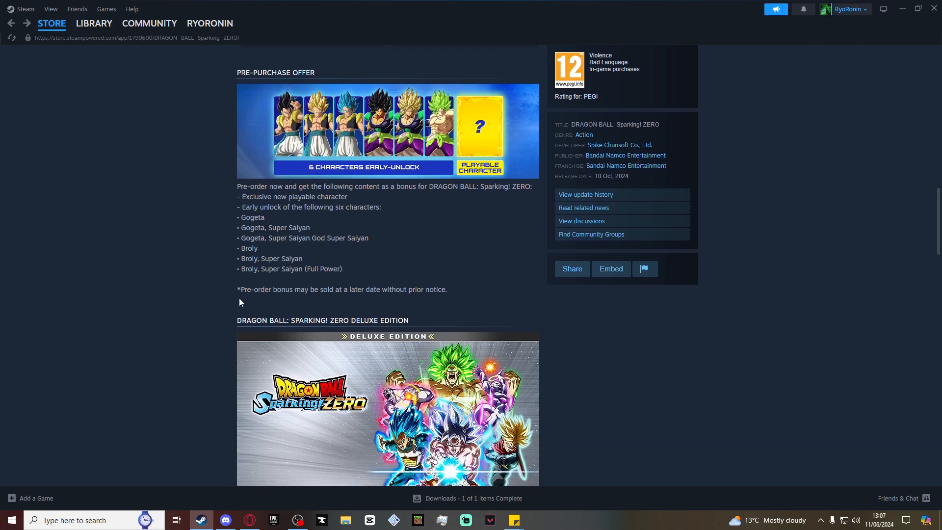
pyautogui.moveTo(407, 196)
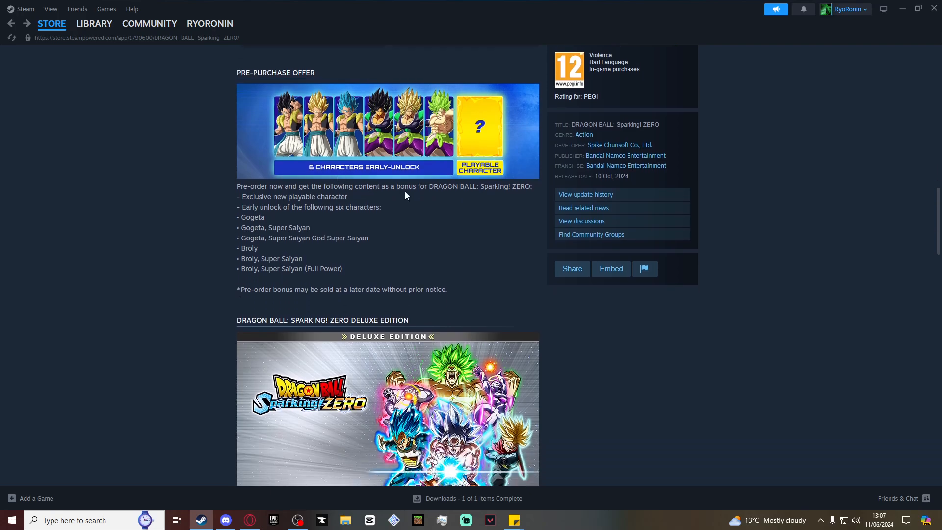
pyautogui.moveTo(494, 145)
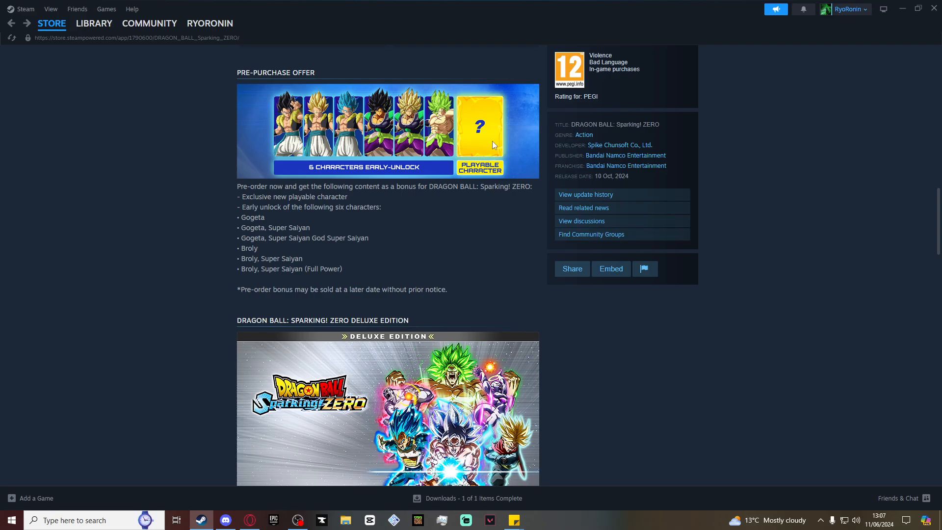
pyautogui.moveTo(326, 223)
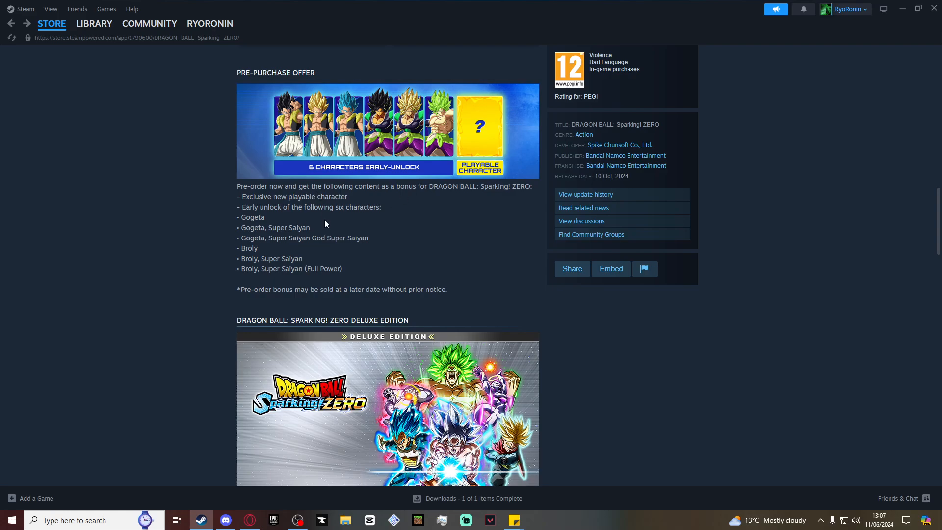
pyautogui.moveTo(367, 223)
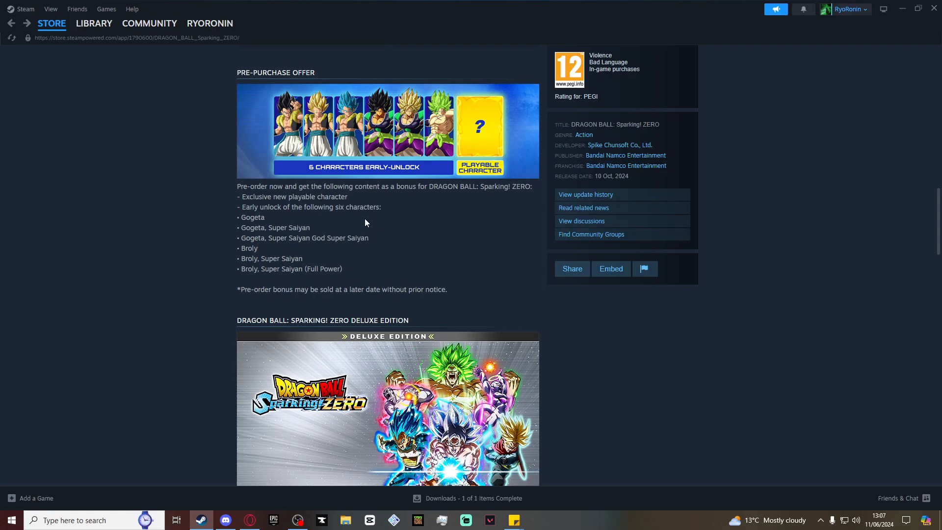
pyautogui.moveTo(378, 265)
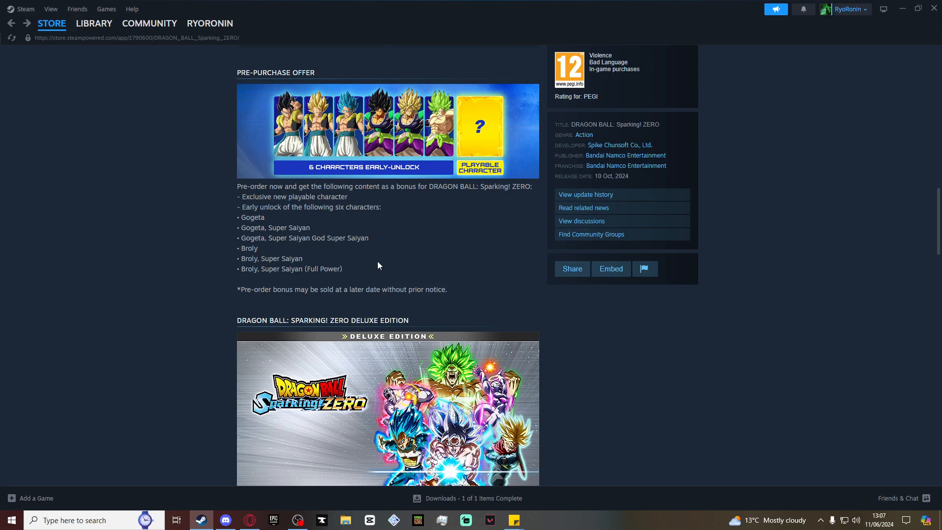
pyautogui.scroll(-3)
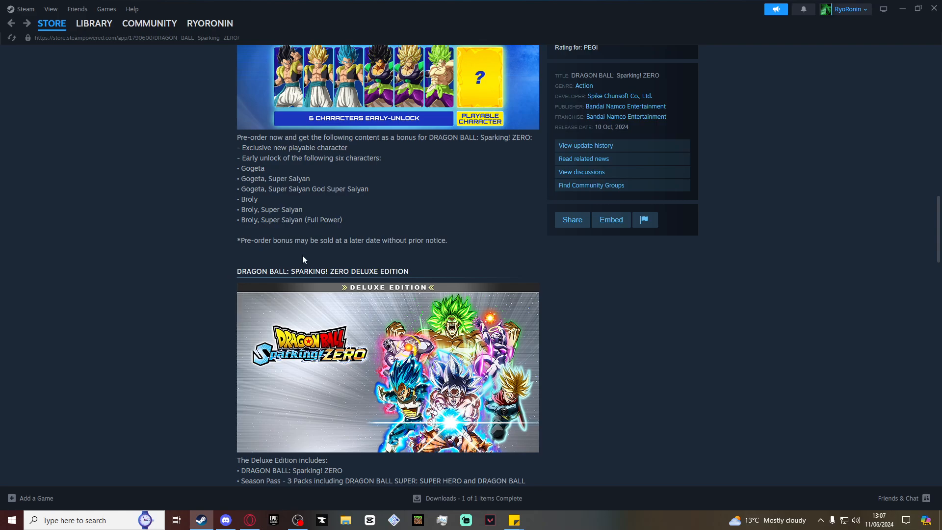
# - Scroll through the Deluxe Edition contents, including the Season Pass, to the Ultimate Edition section
pyautogui.scroll(-3)
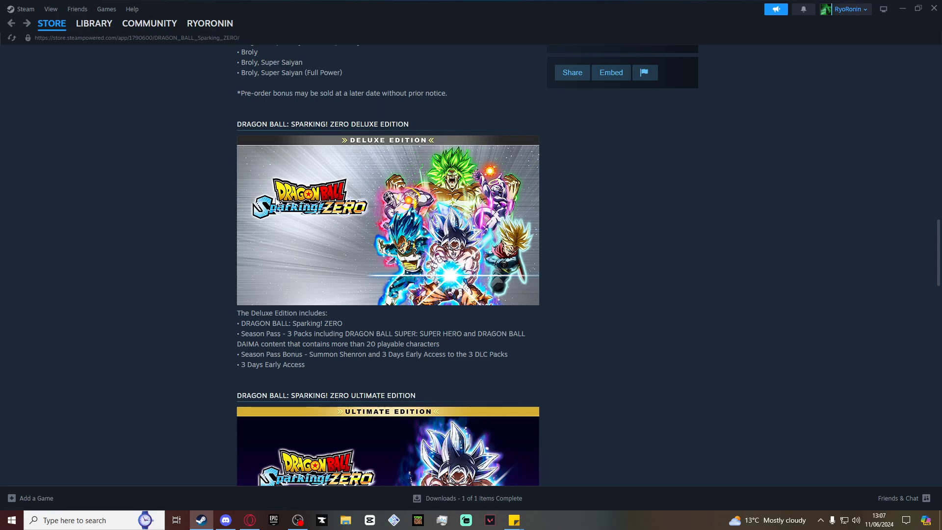
pyautogui.scroll(-3)
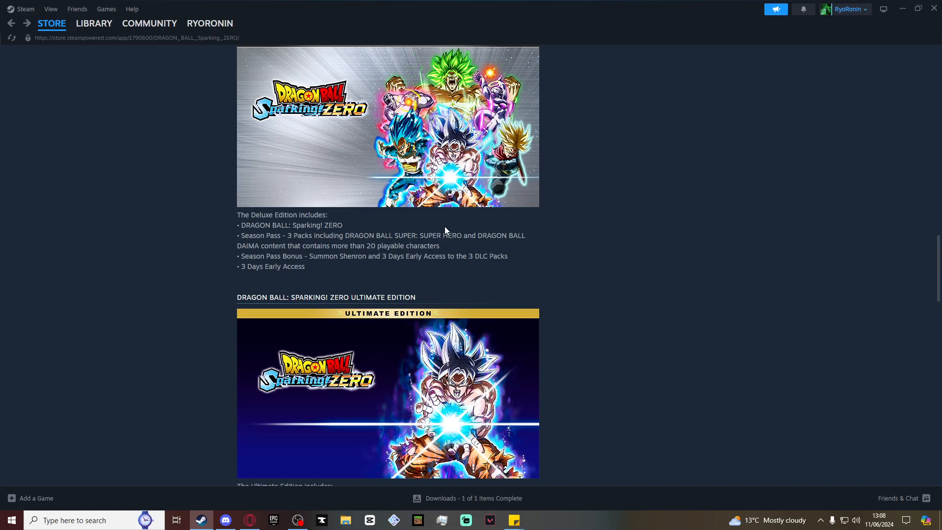
pyautogui.moveTo(263, 242)
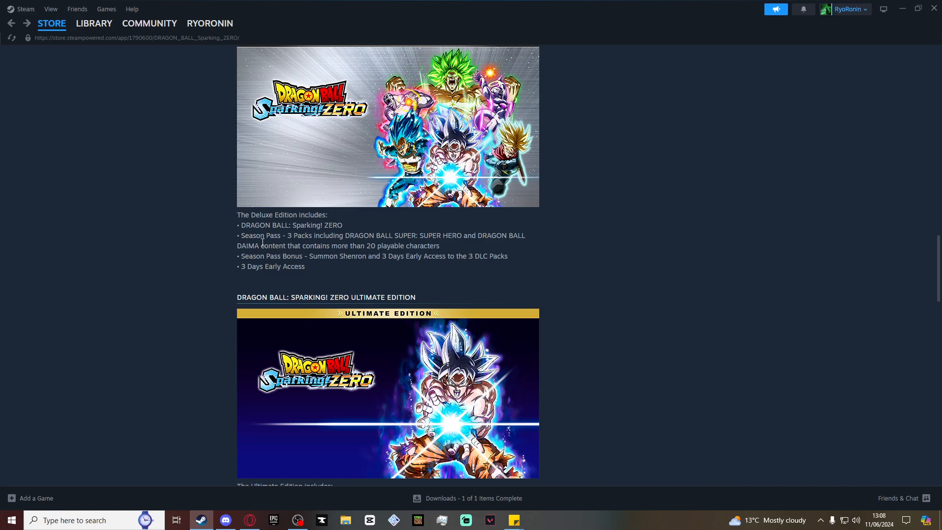
pyautogui.moveTo(215, 246)
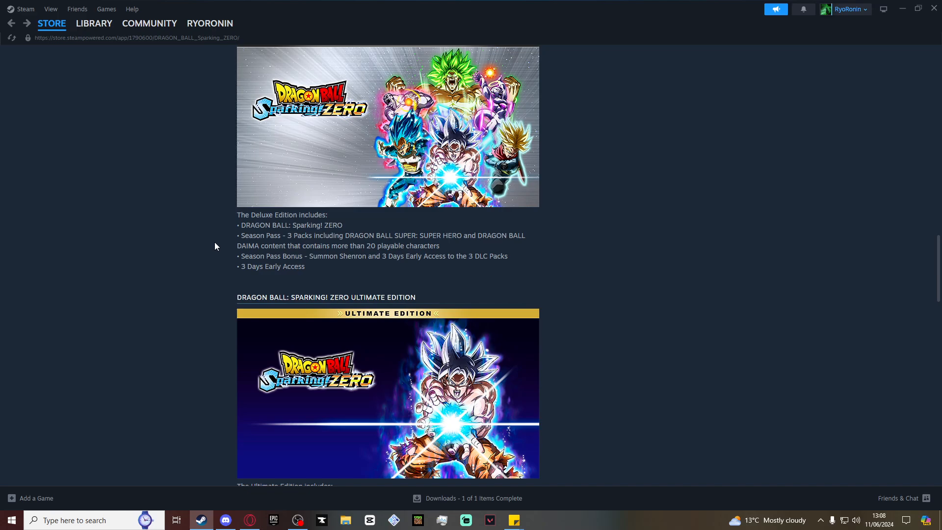
pyautogui.moveTo(464, 232)
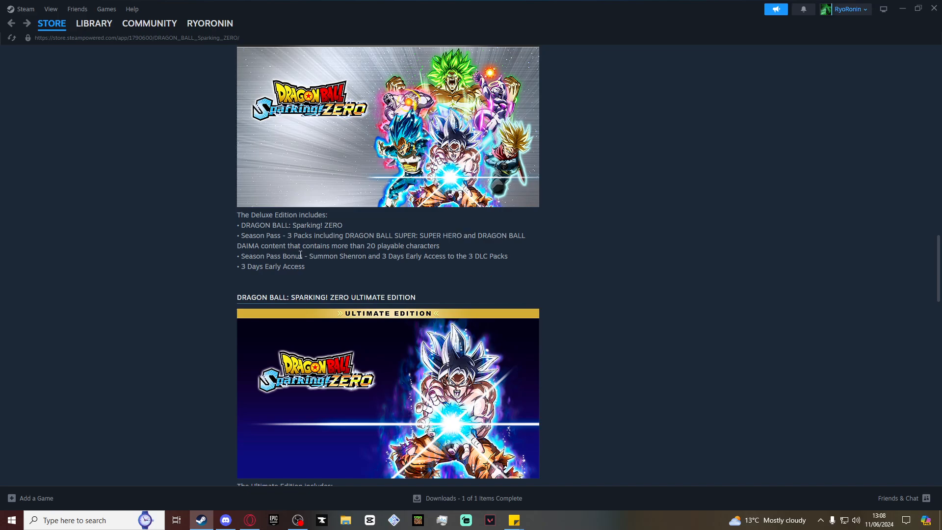
pyautogui.moveTo(427, 270)
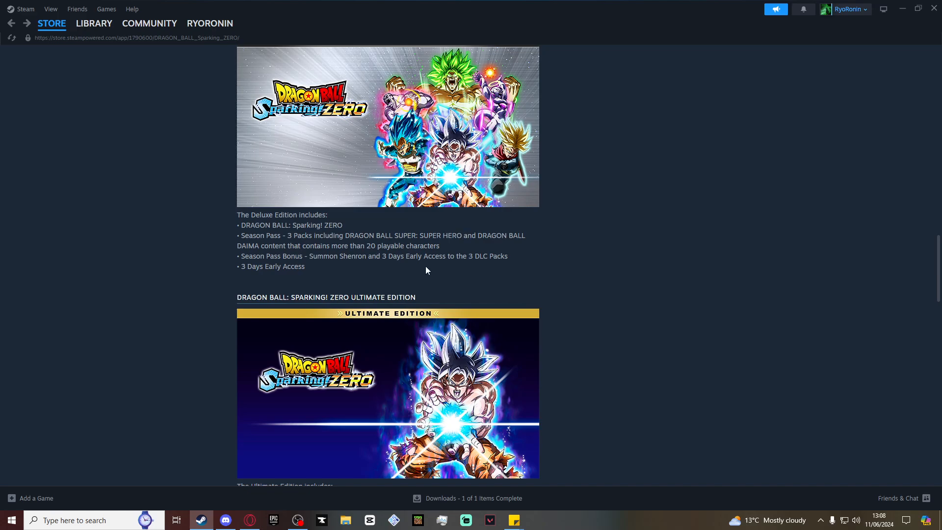
pyautogui.moveTo(420, 282)
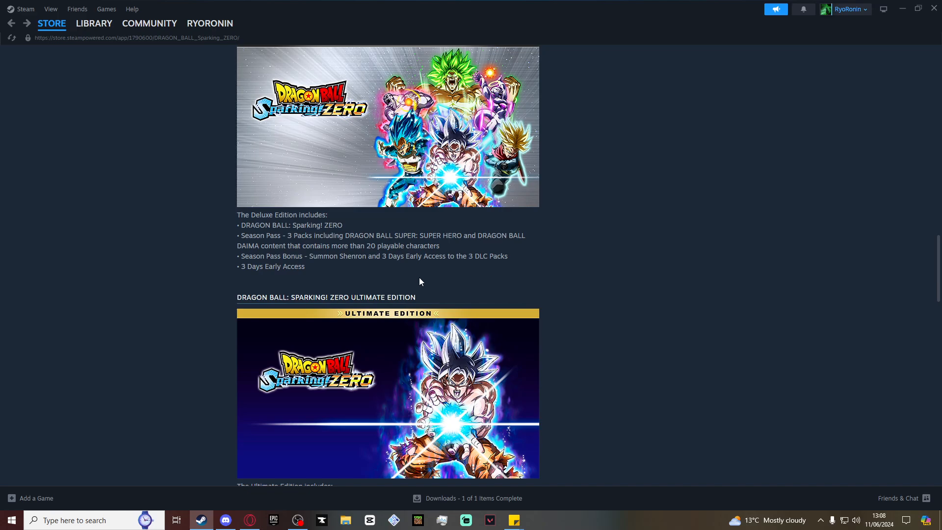
pyautogui.moveTo(259, 284)
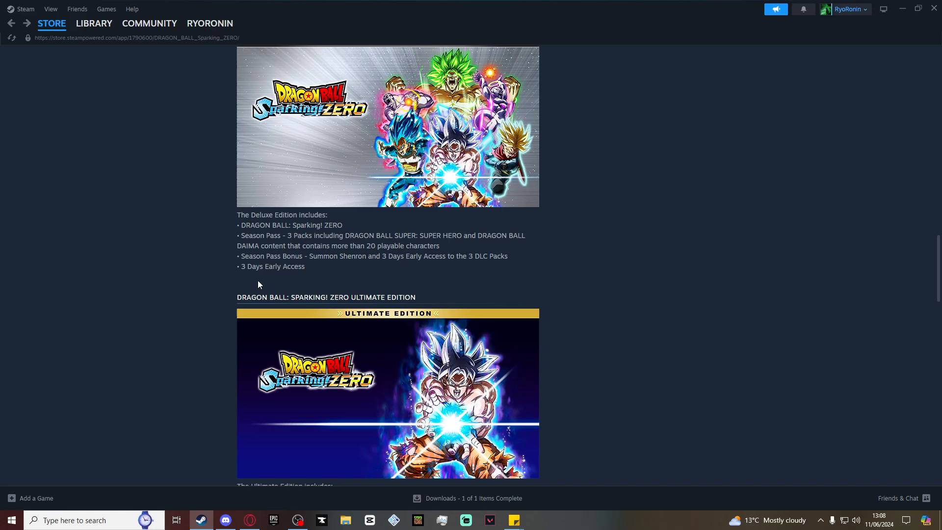
pyautogui.moveTo(340, 249)
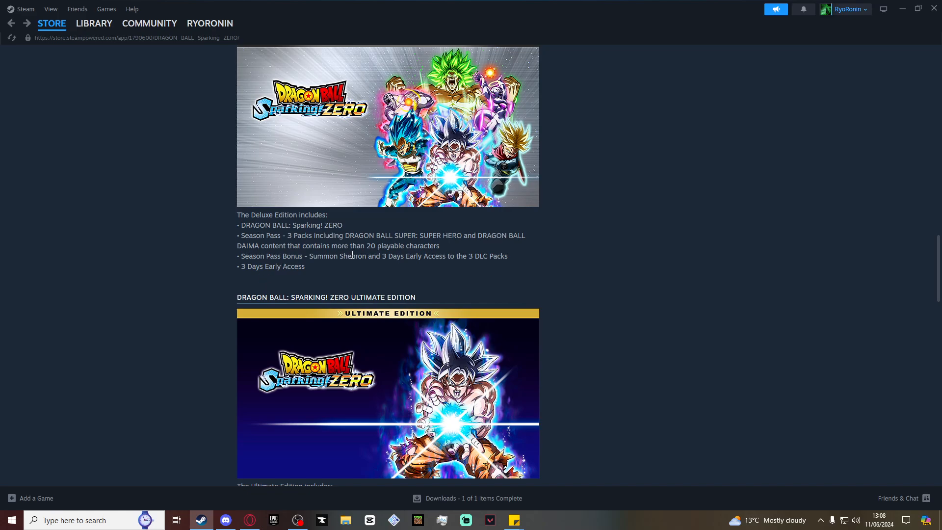
# - Scroll through the Ultimate Edition includes list toward the About This Game section
pyautogui.scroll(-3)
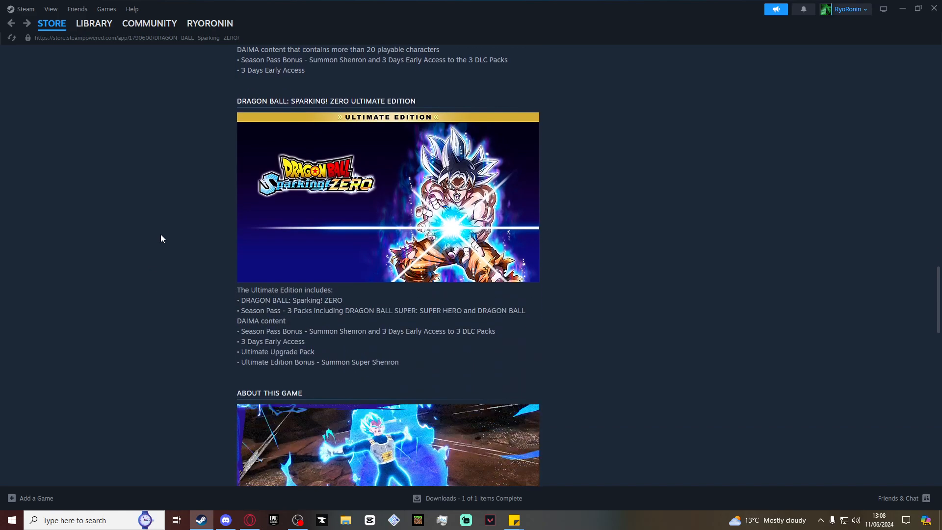
pyautogui.scroll(-3)
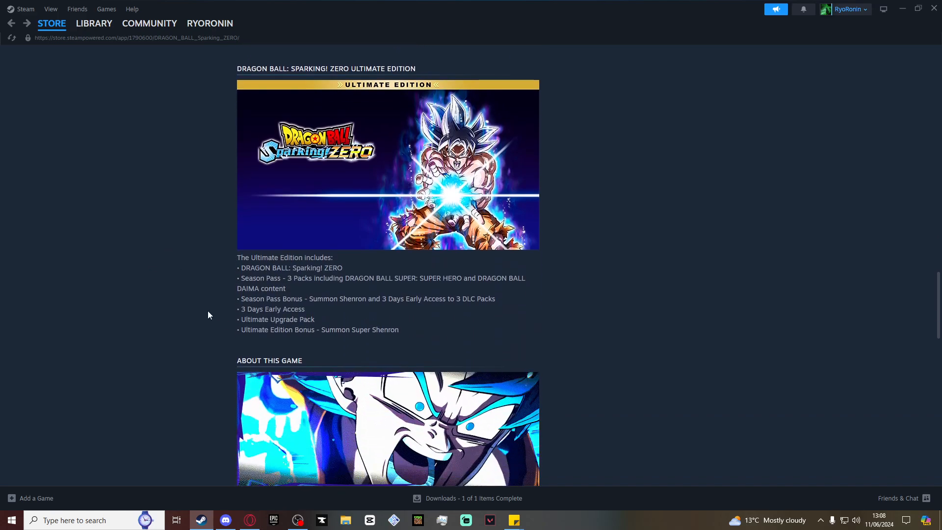
pyautogui.scroll(-3)
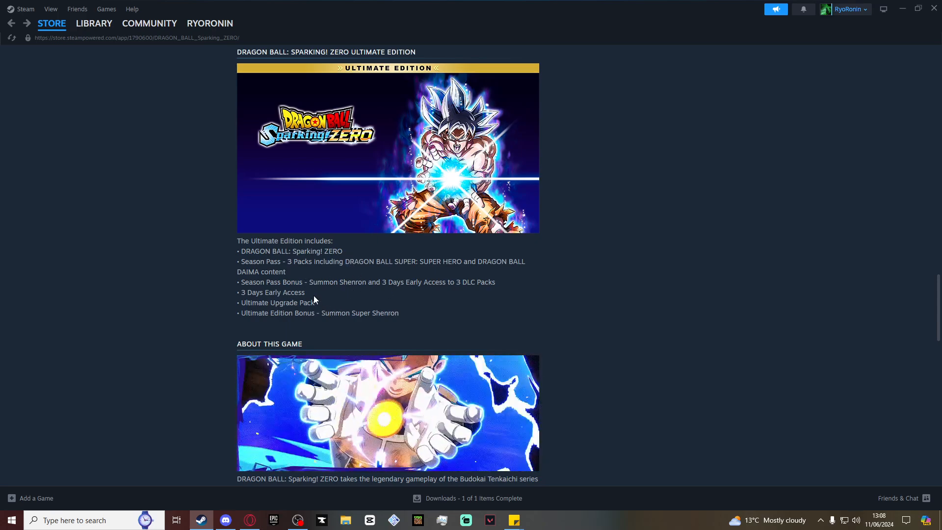
pyautogui.moveTo(378, 327)
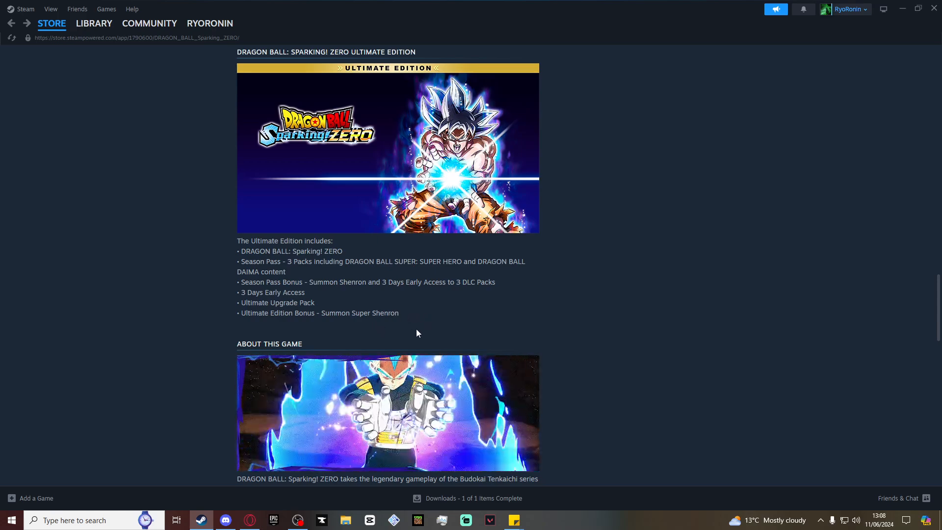
pyautogui.scroll(-3)
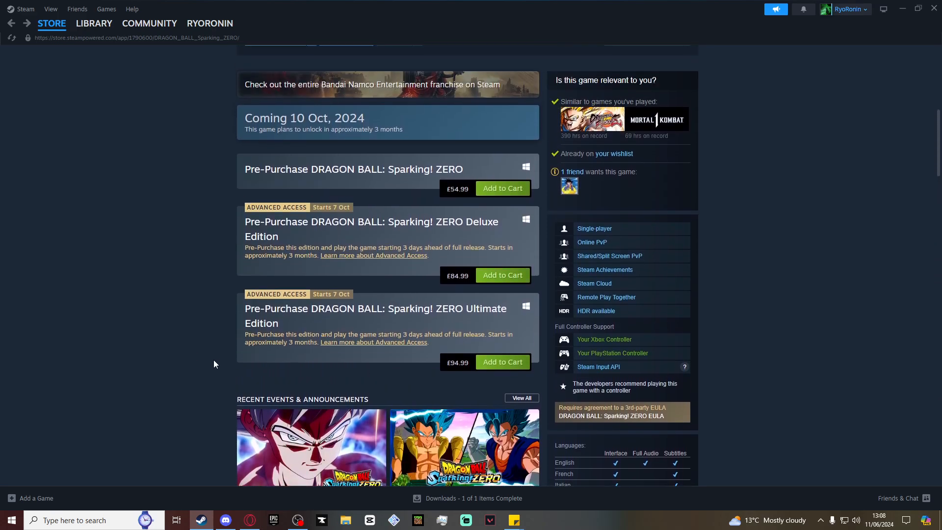
pyautogui.moveTo(211, 363)
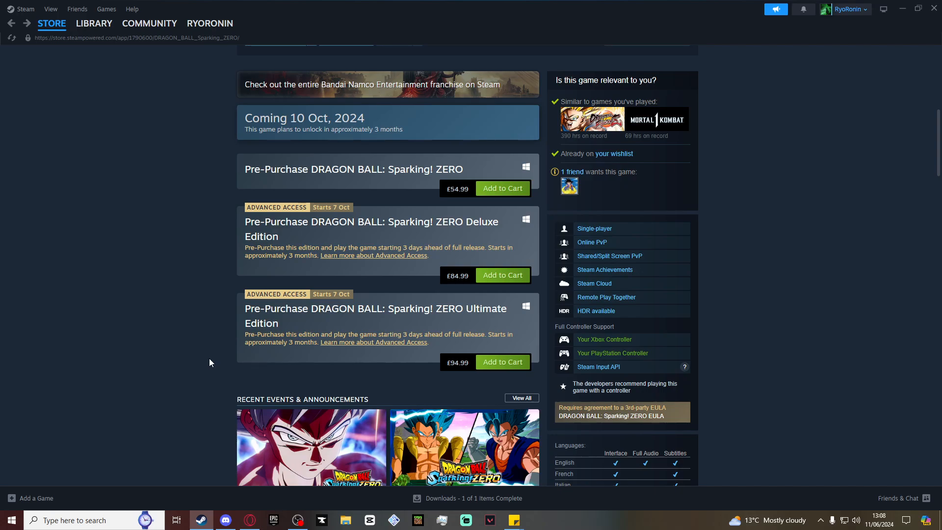
pyautogui.moveTo(453, 360)
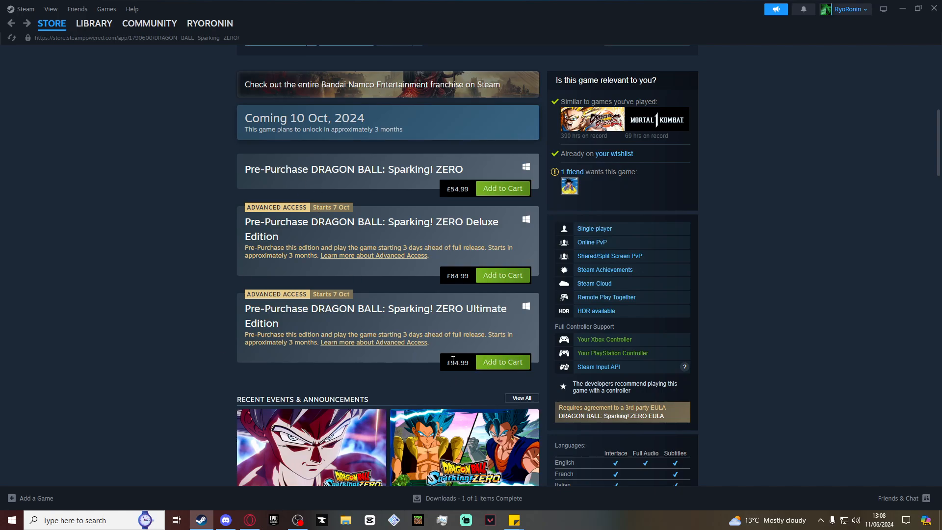
pyautogui.moveTo(364, 313)
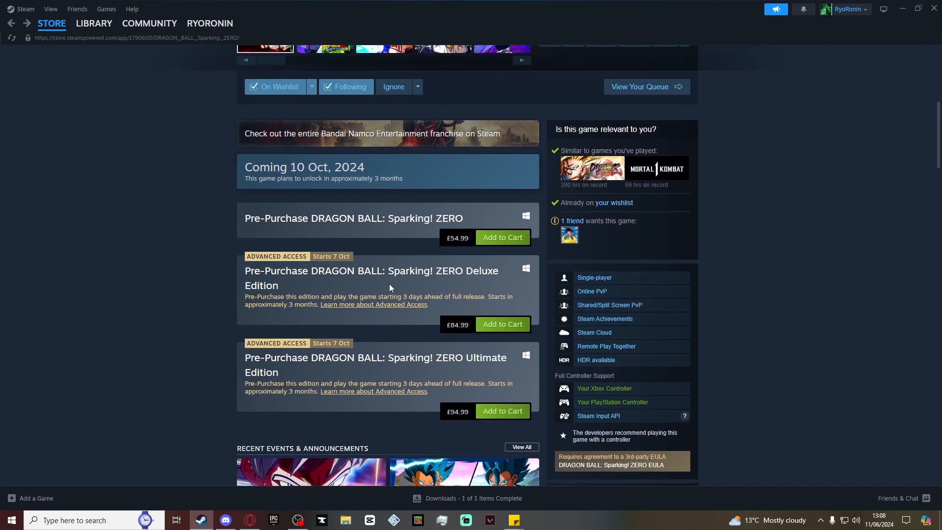
pyautogui.moveTo(426, 291)
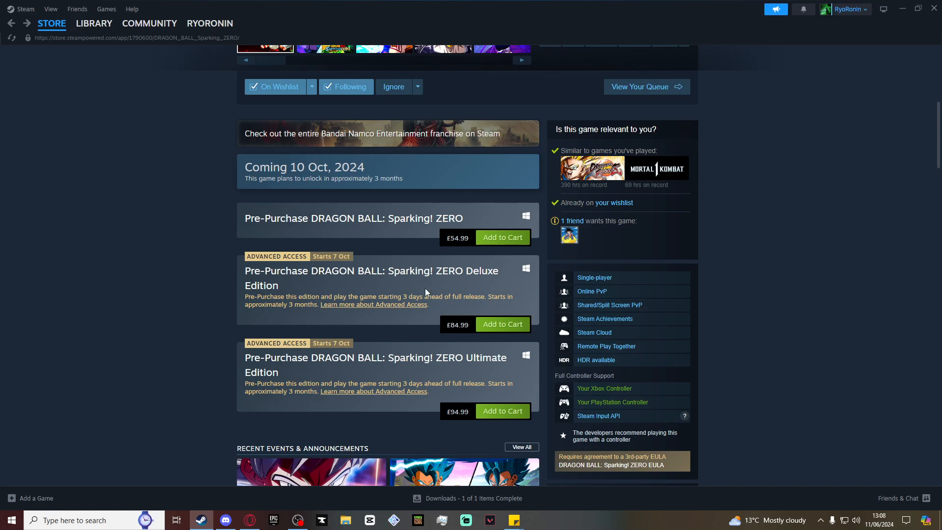
pyautogui.moveTo(208, 340)
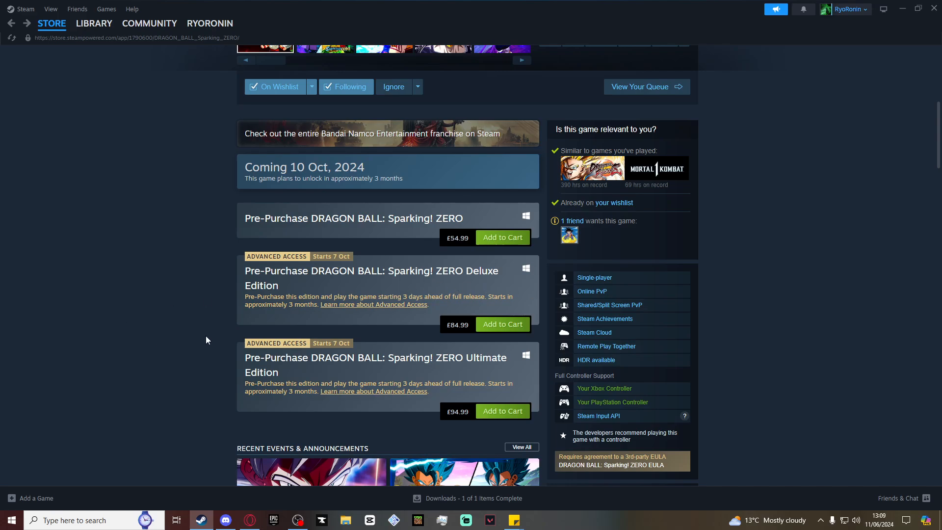